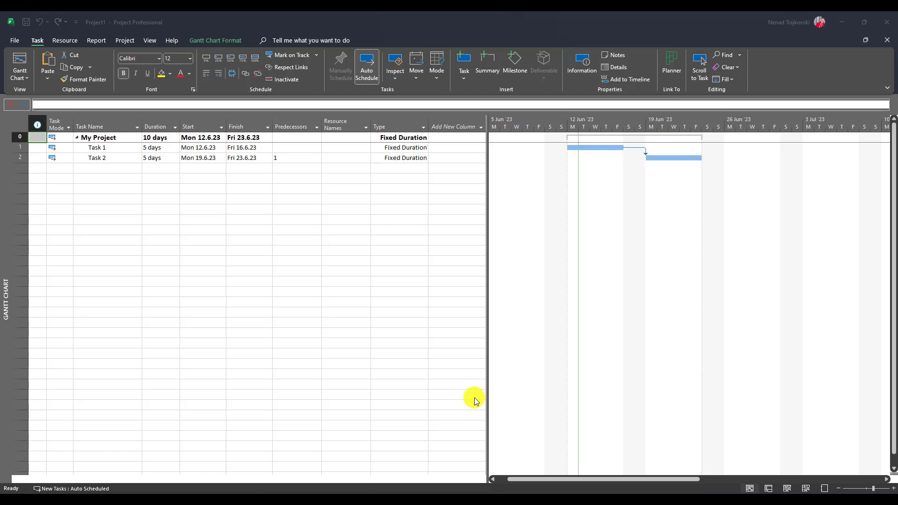
pyautogui.moveTo(66, 199)
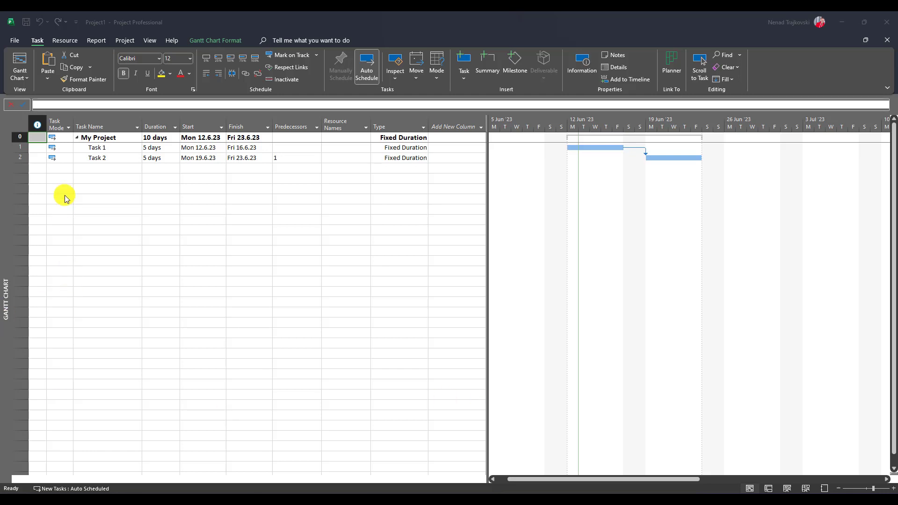
pyautogui.moveTo(106, 147)
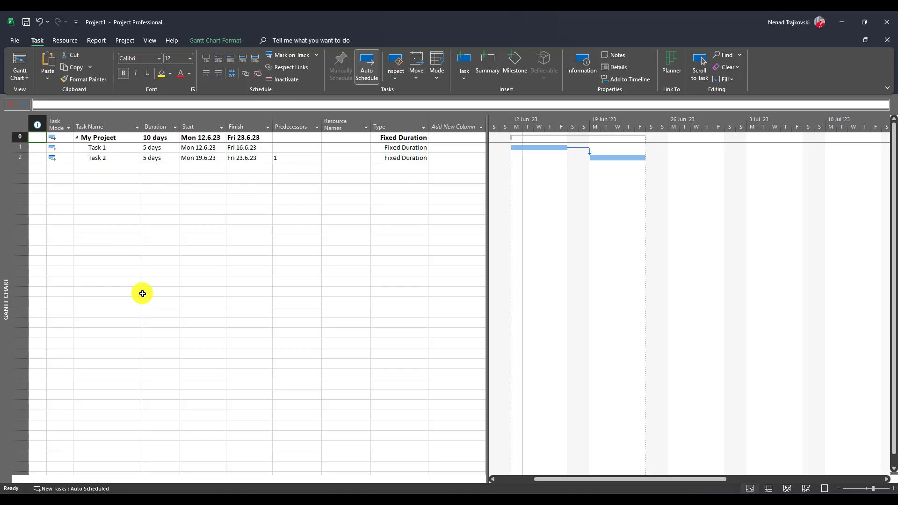
pyautogui.moveTo(143, 291)
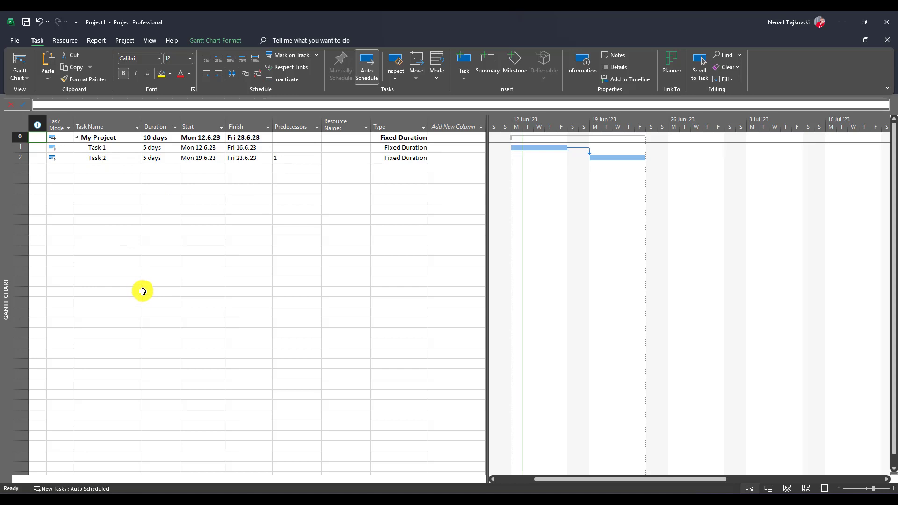
# Step: Review the Resource Sheet, then return to the Gantt chart and select Task 1's resource cell
pyautogui.click(150, 41)
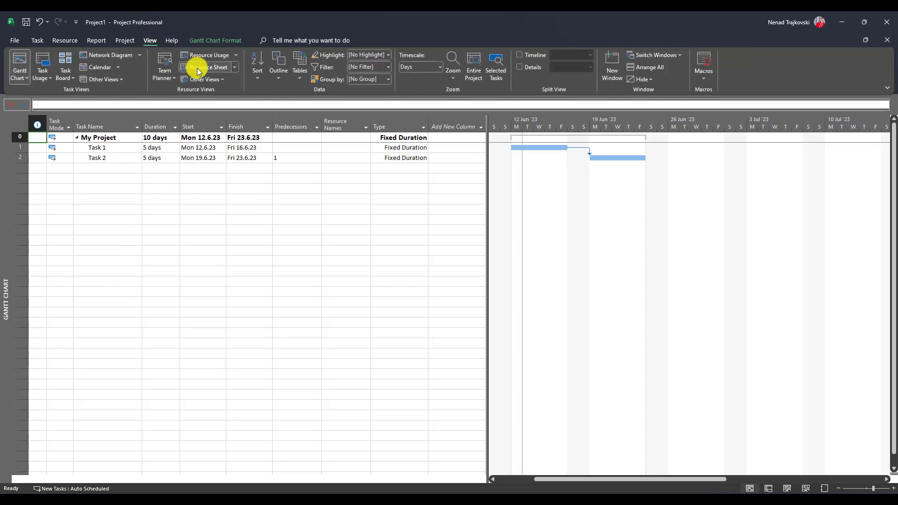
pyautogui.click(208, 67)
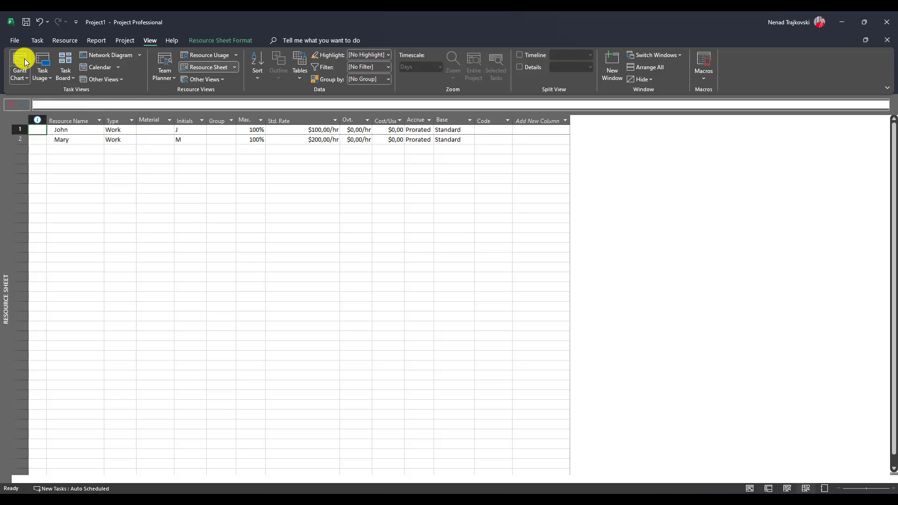
pyautogui.click(19, 63)
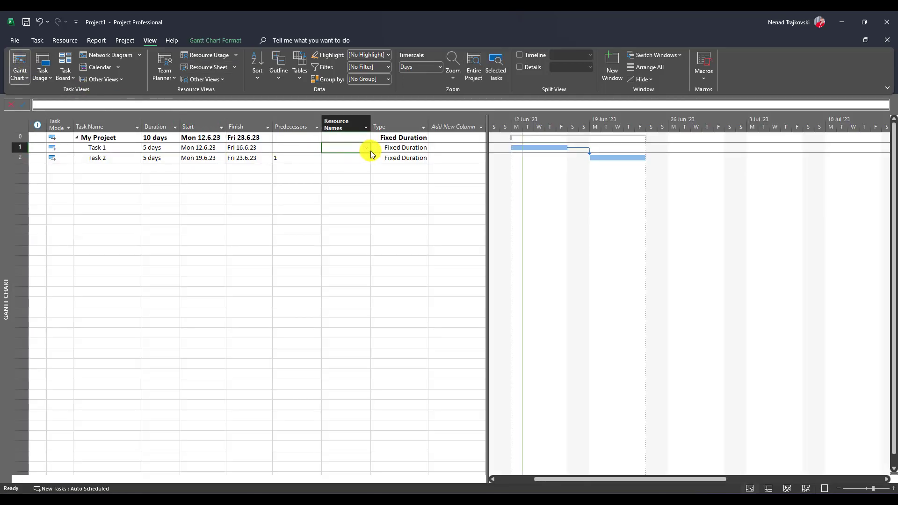
pyautogui.click(365, 147)
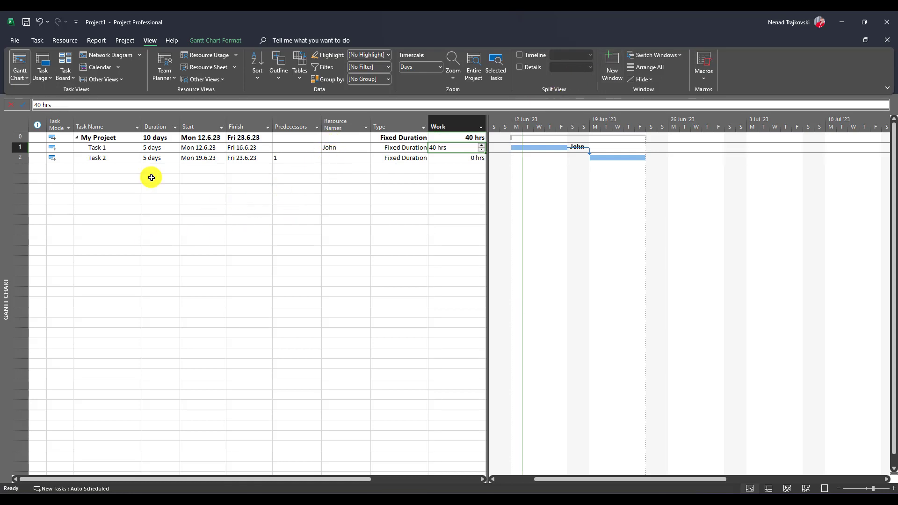
pyautogui.moveTo(189, 165)
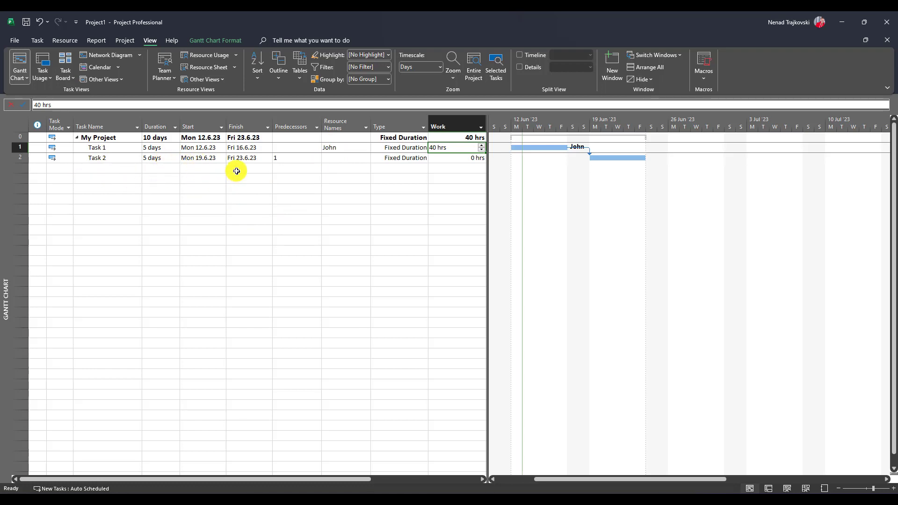
pyautogui.moveTo(226, 177)
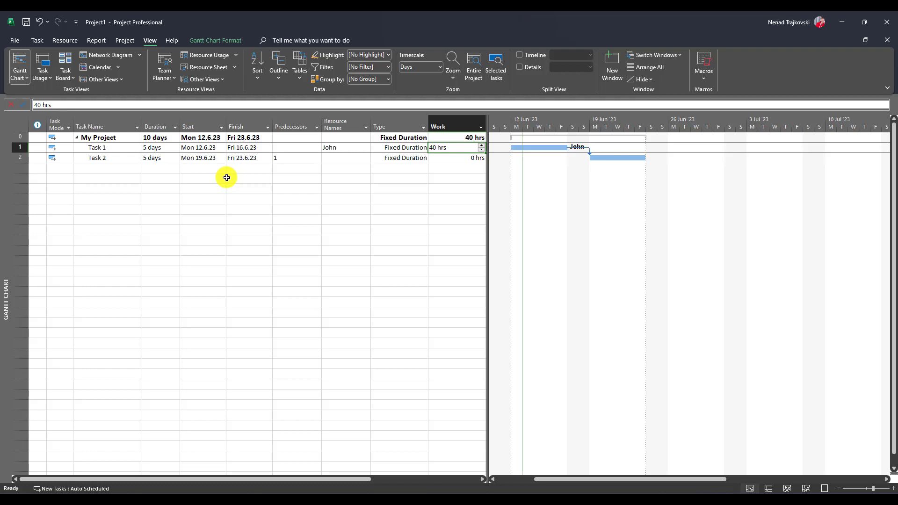
pyautogui.moveTo(75, 105)
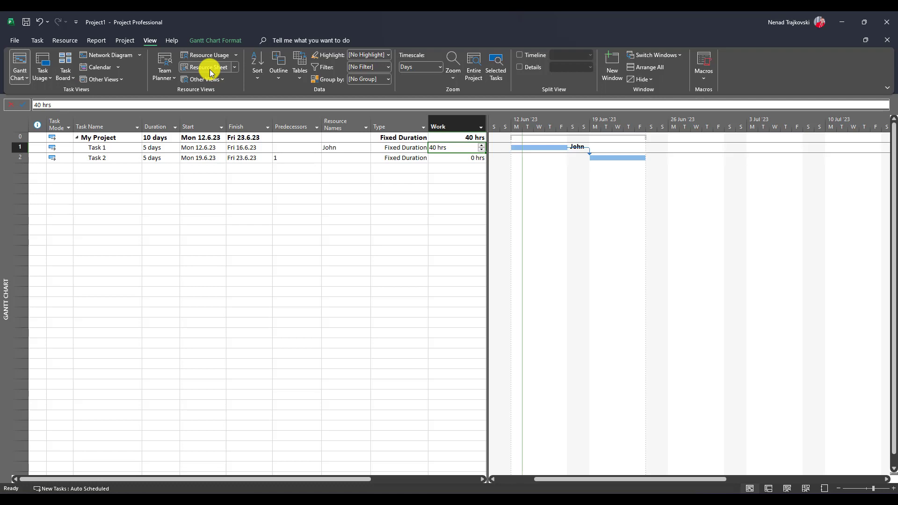
# Step: From the Resource Sheet, open Mary's Change Working Time calendar
pyautogui.click(209, 67)
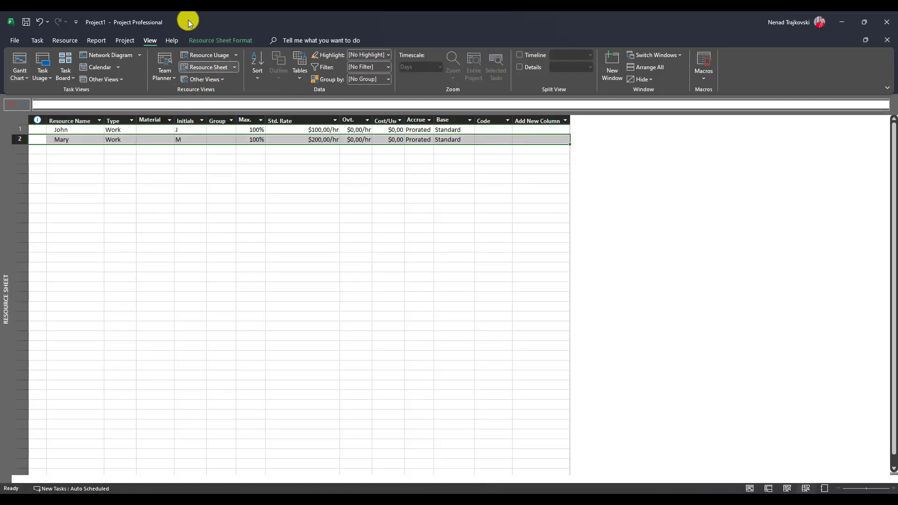
pyautogui.click(124, 41)
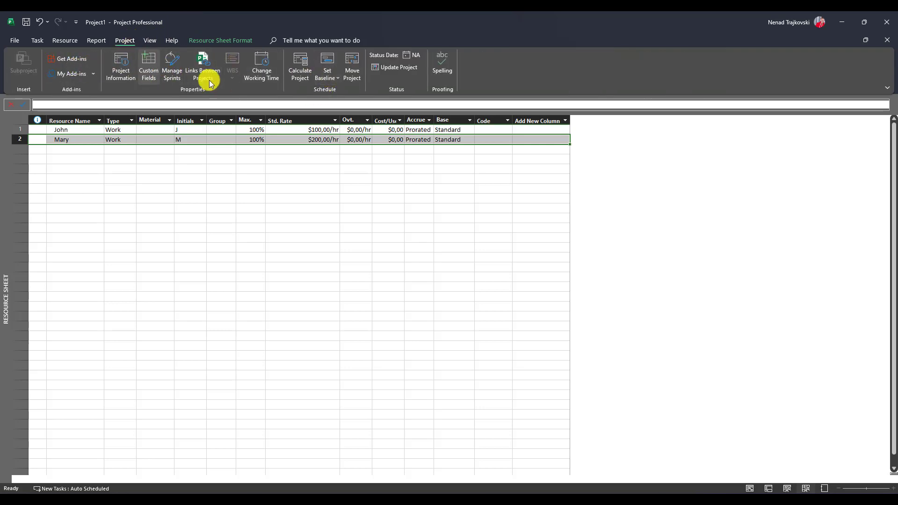
pyautogui.click(261, 66)
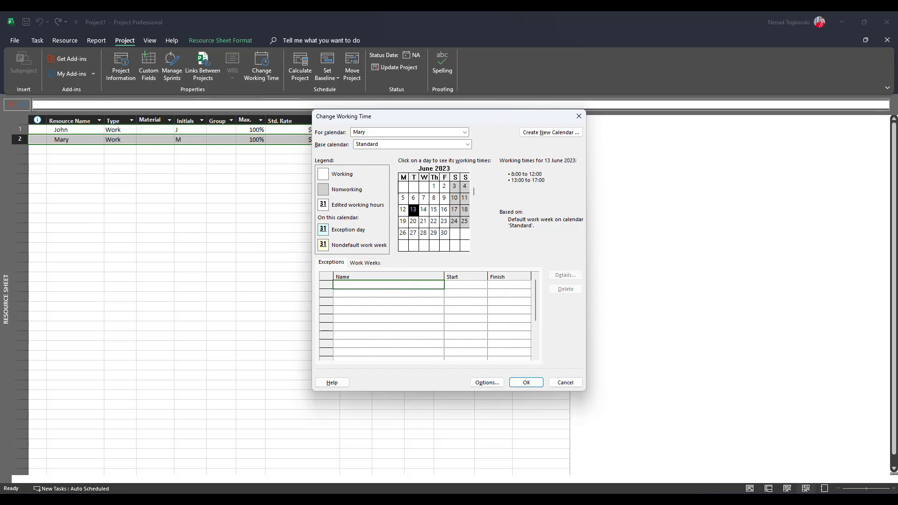
# Step: Add the exception 'Mery doesn't work' dated 13 June 2023 and confirm
pyautogui.write('Mery doesn')
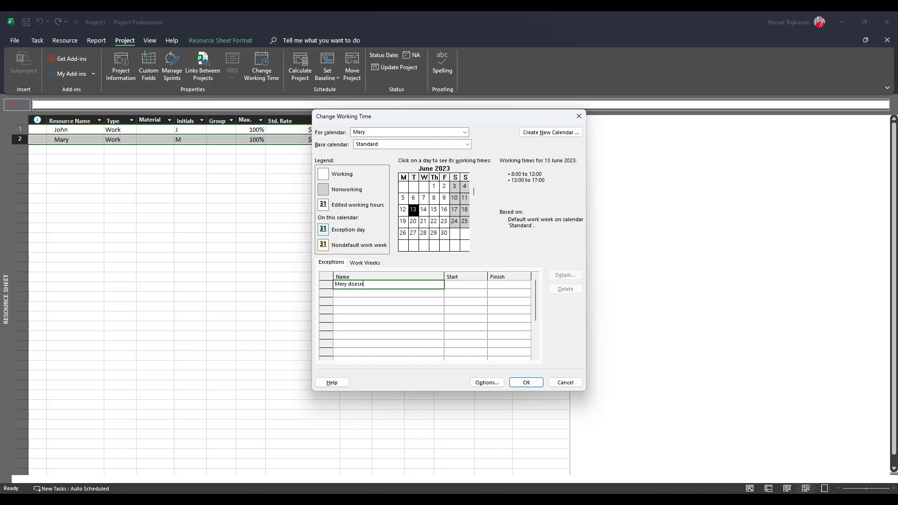
pyautogui.write("'t work")
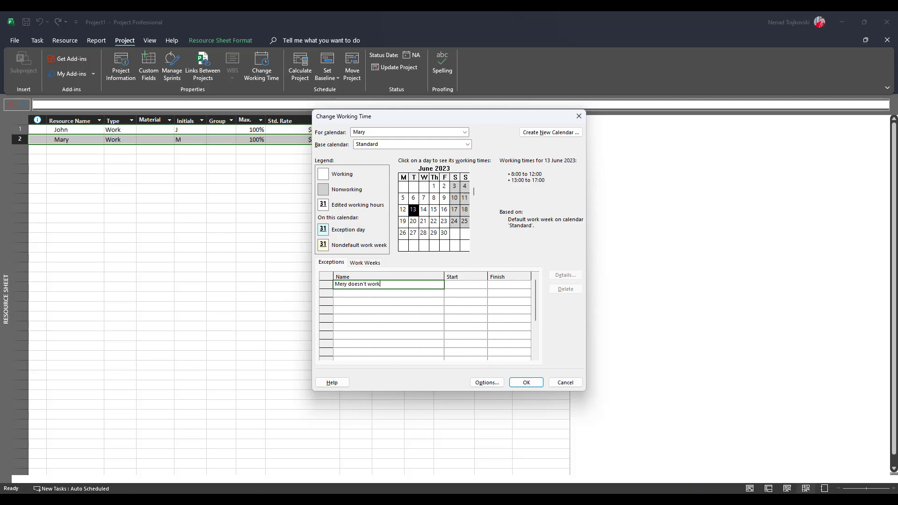
pyautogui.moveTo(483, 260)
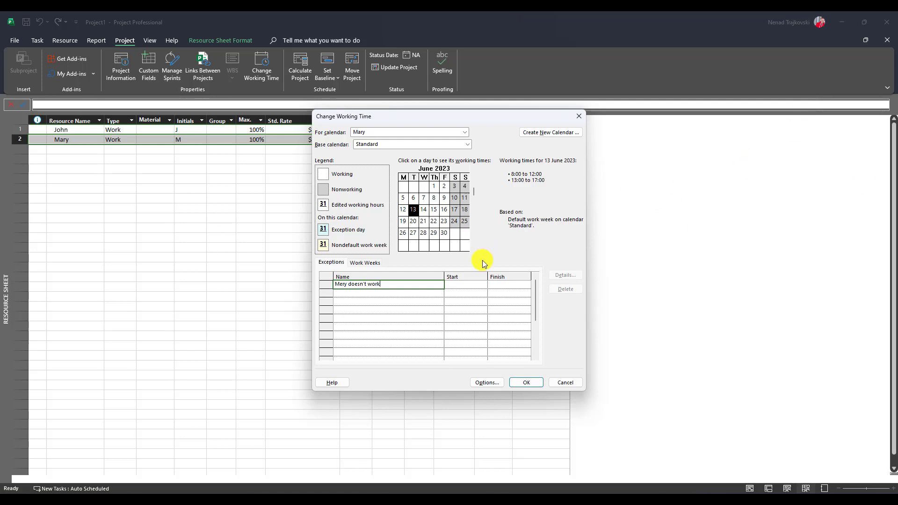
pyautogui.click(483, 286)
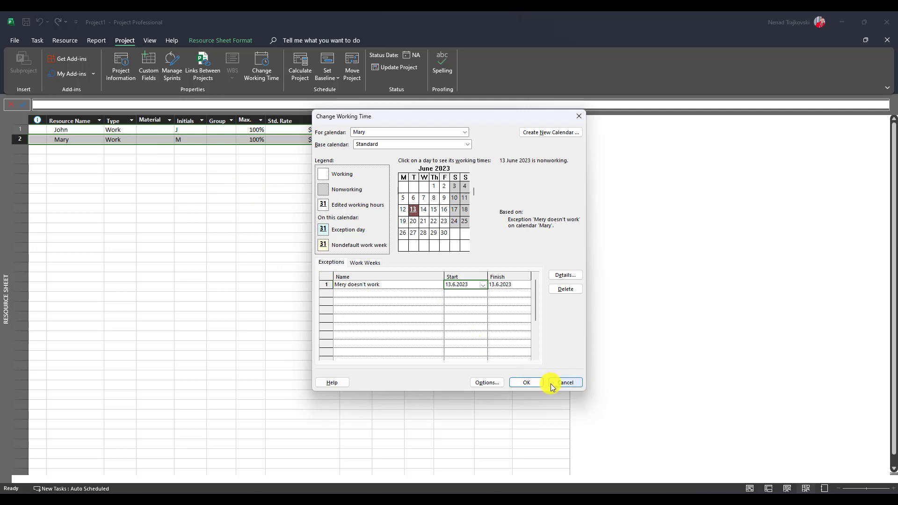
pyautogui.click(525, 382)
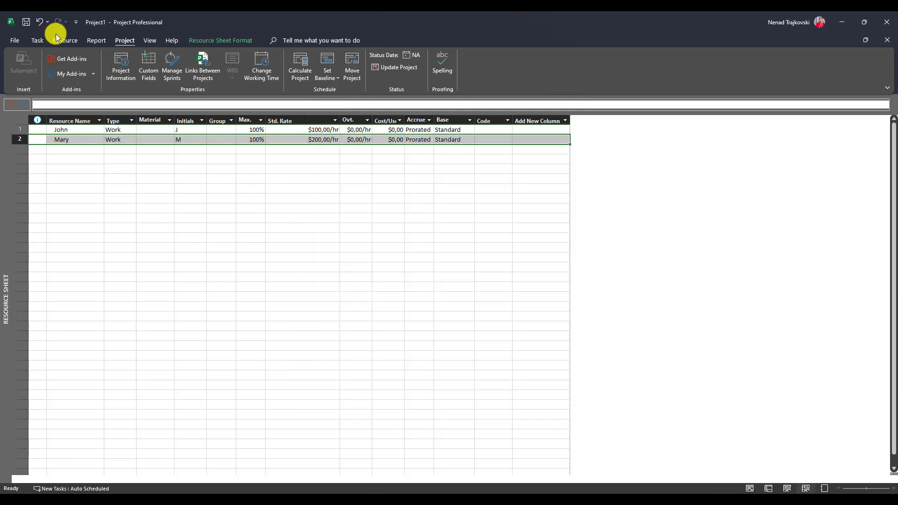
pyautogui.click(36, 40)
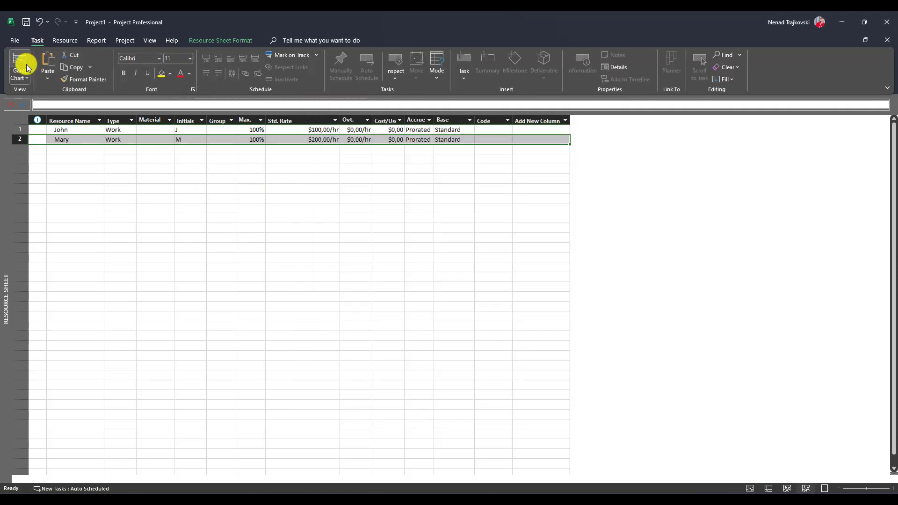
# Step: Return to the Resource Sheet and reopen Mary's working time calendar
pyautogui.click(20, 63)
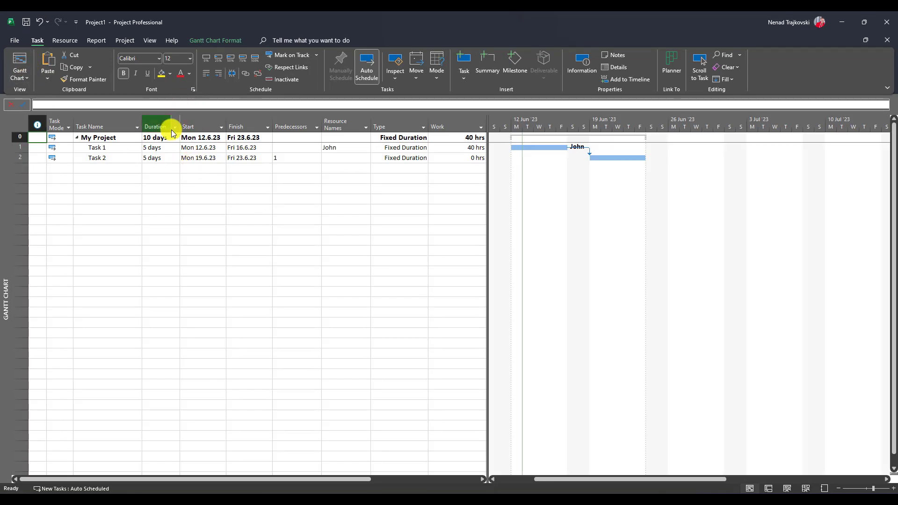
pyautogui.click(150, 41)
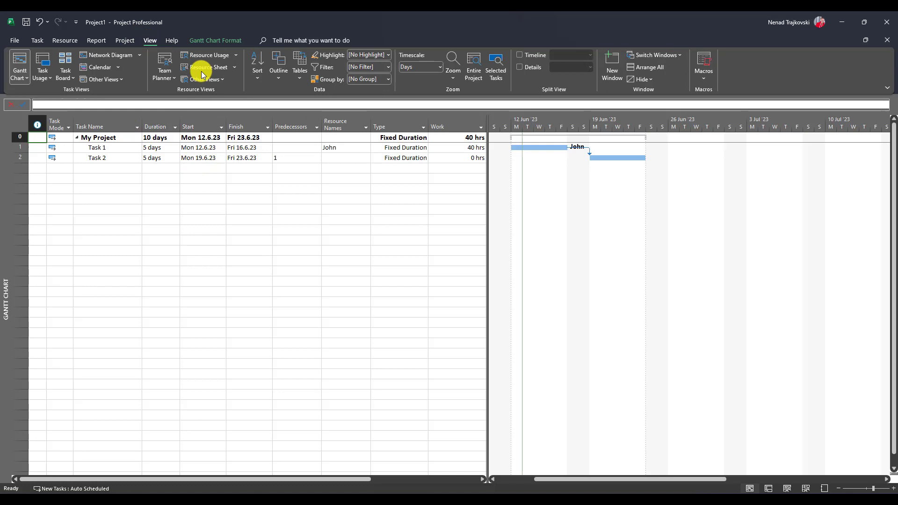
pyautogui.click(208, 67)
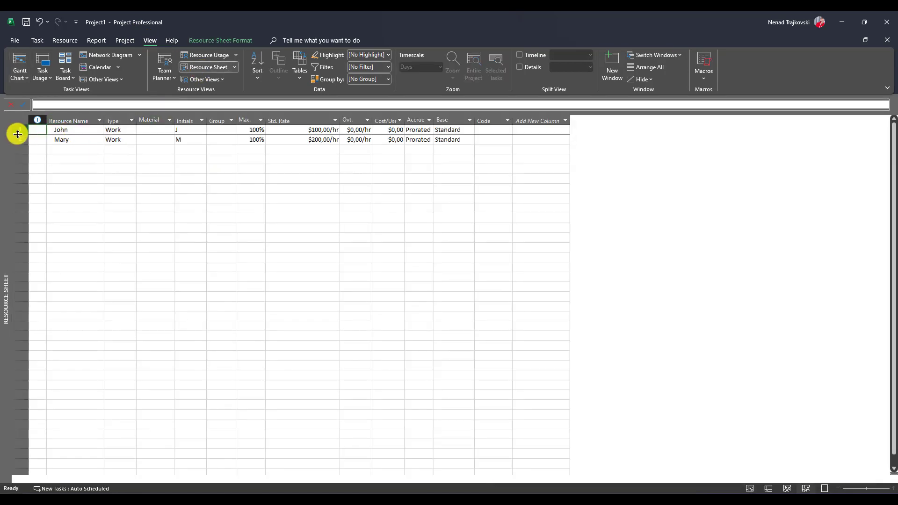
pyautogui.click(124, 40)
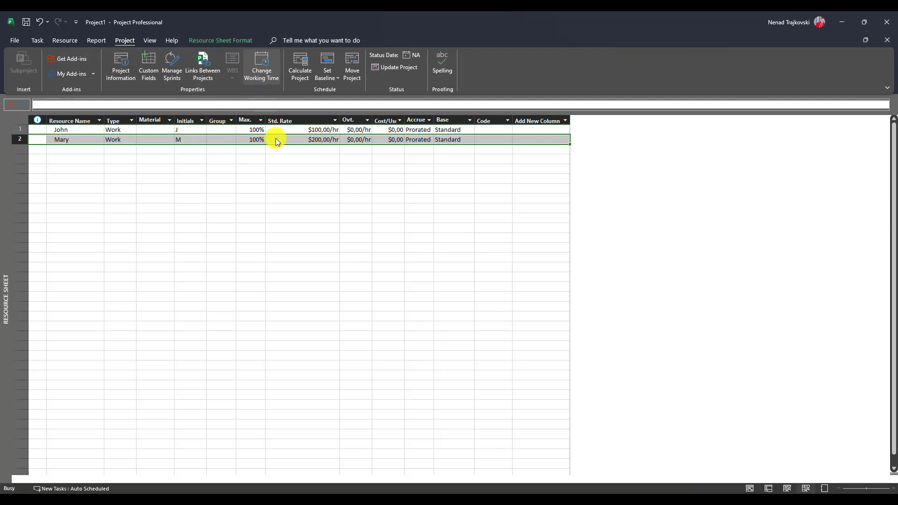
pyautogui.click(261, 65)
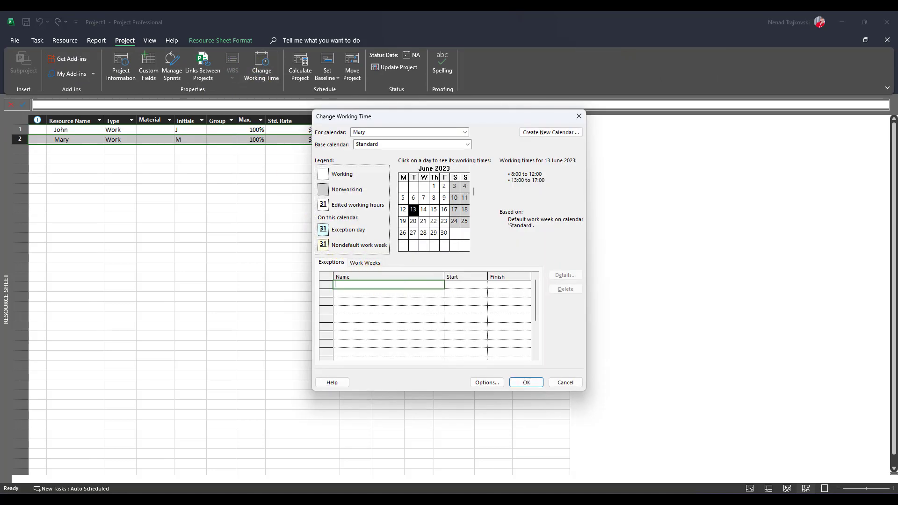
# Step: Add the exception 'Mary will not work' from 19 to 23 June 2023 and confirm
pyautogui.write('Mary will not work')
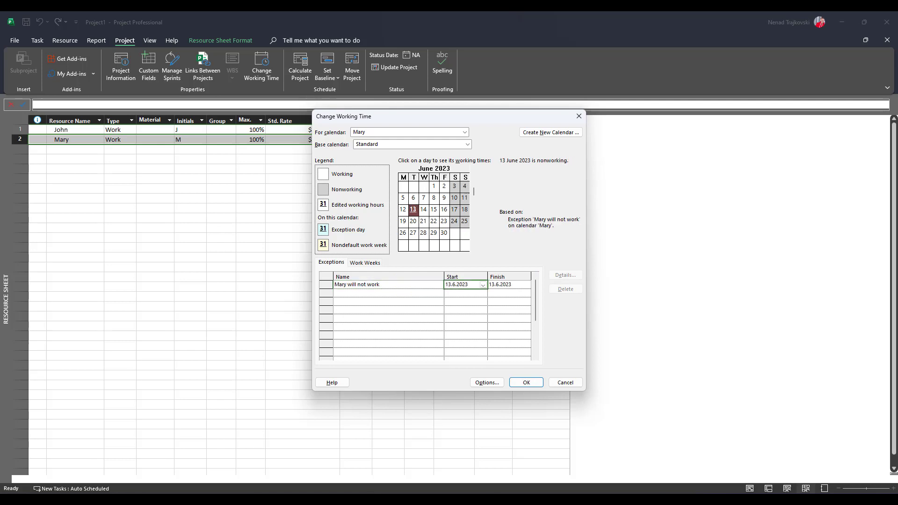
pyautogui.write('19')
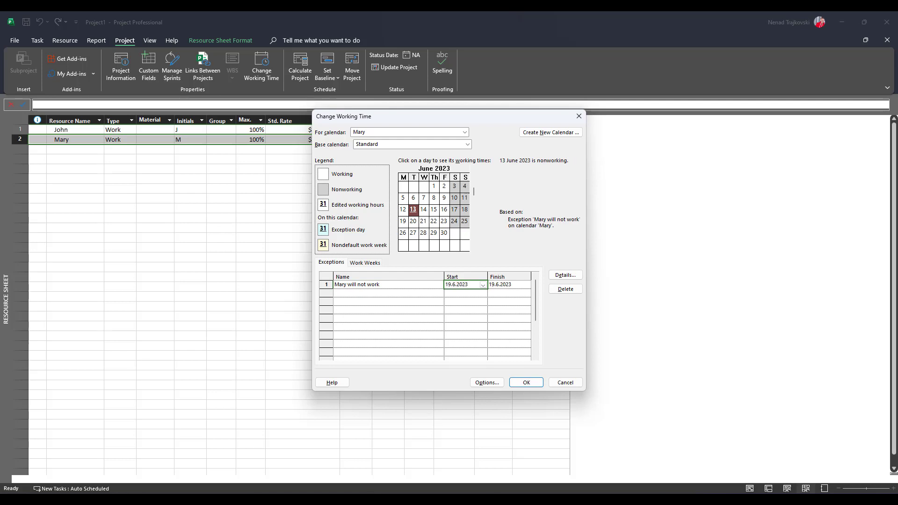
pyautogui.moveTo(527, 276)
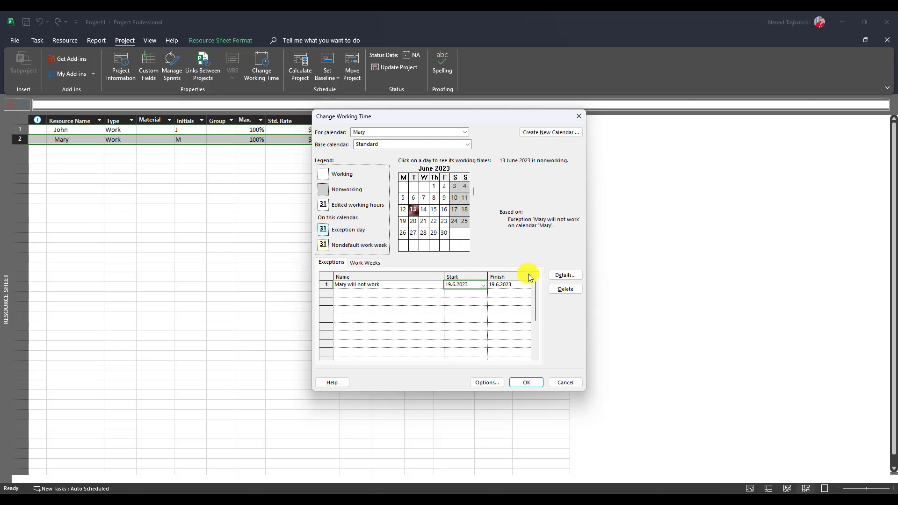
pyautogui.click(482, 285)
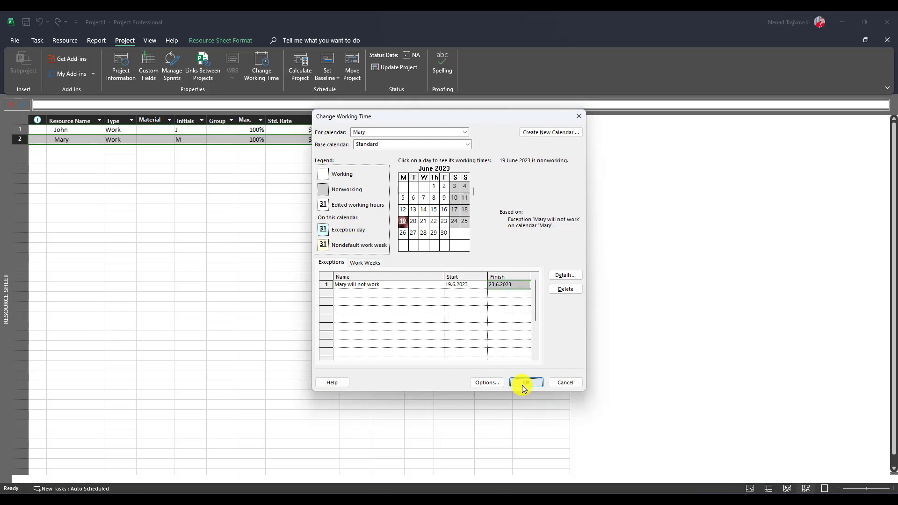
pyautogui.click(525, 382)
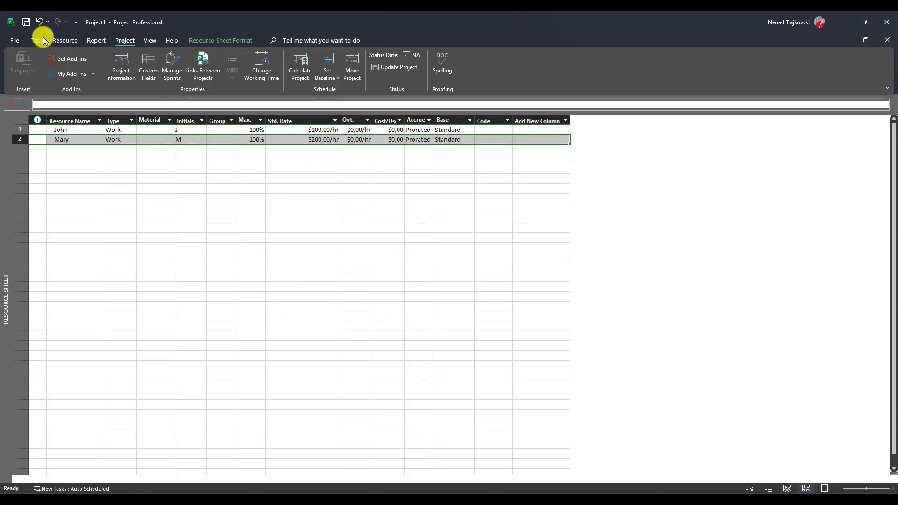
# Step: In the Gantt chart, set Task 2's Resource Names to Mary, scheduling it 16–23 June
pyautogui.click(37, 41)
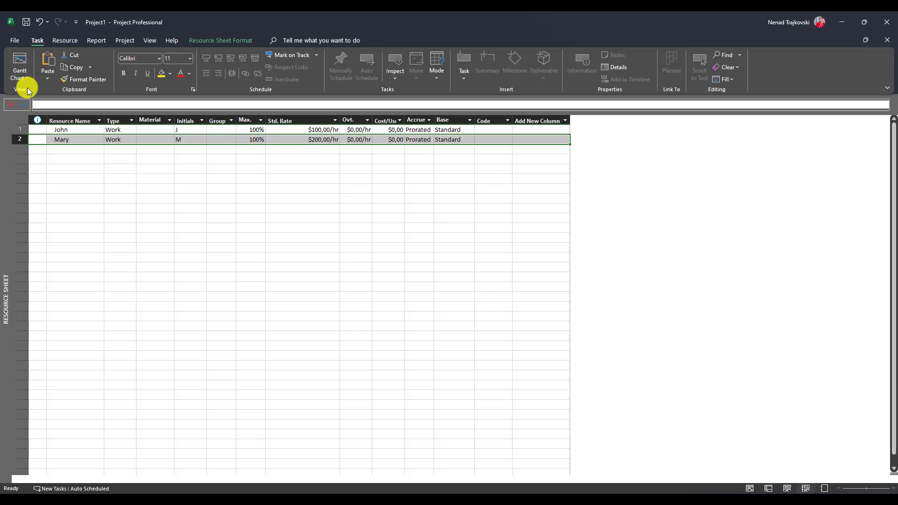
pyautogui.click(20, 64)
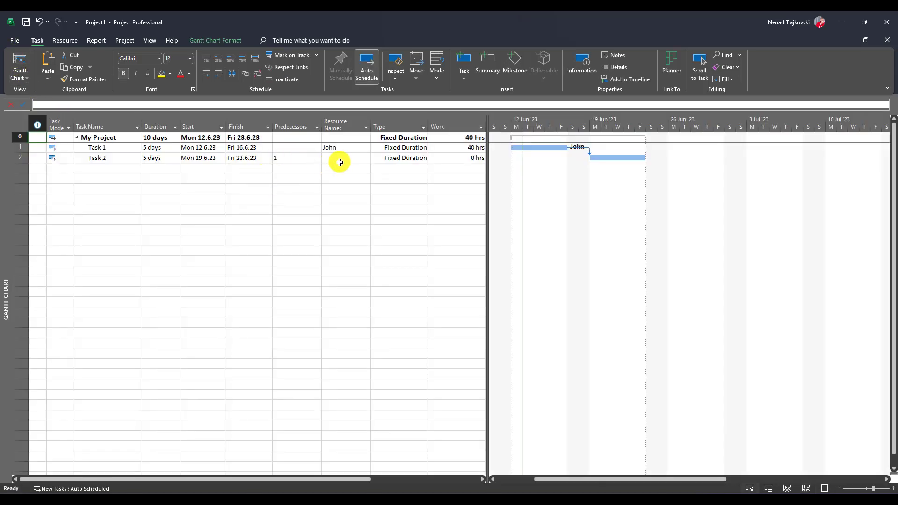
pyautogui.click(340, 159)
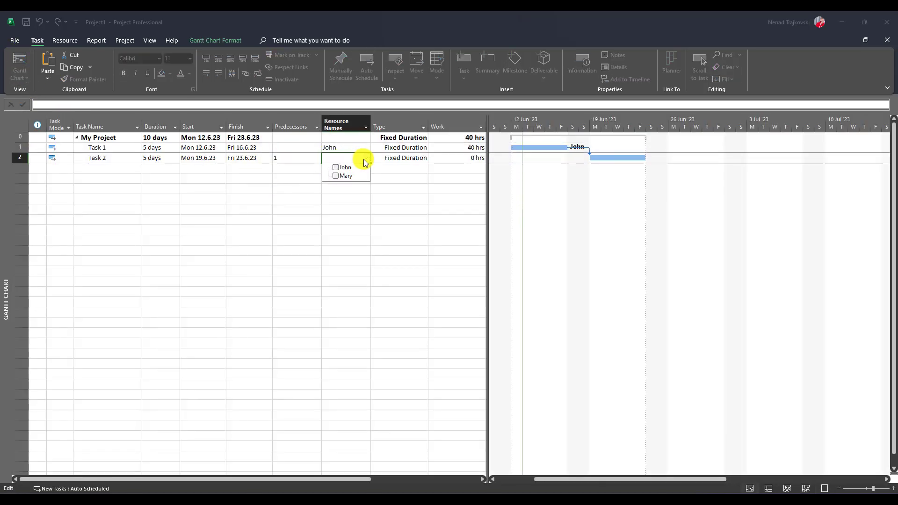
pyautogui.click(336, 176)
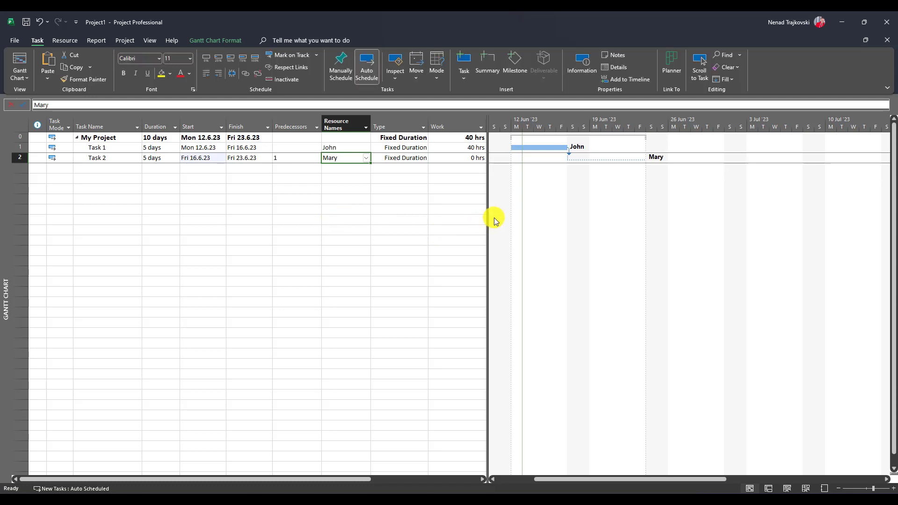
pyautogui.moveTo(543, 193)
pyautogui.write('T')
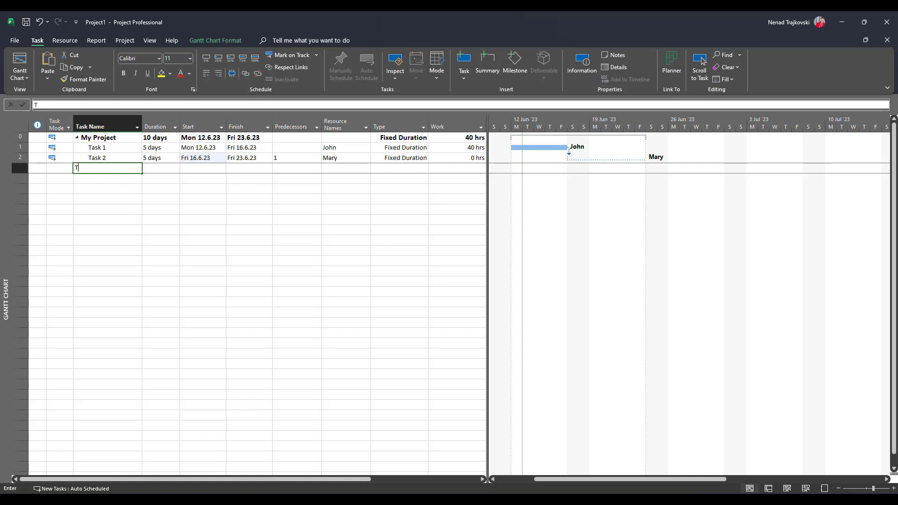
pyautogui.write('ask')
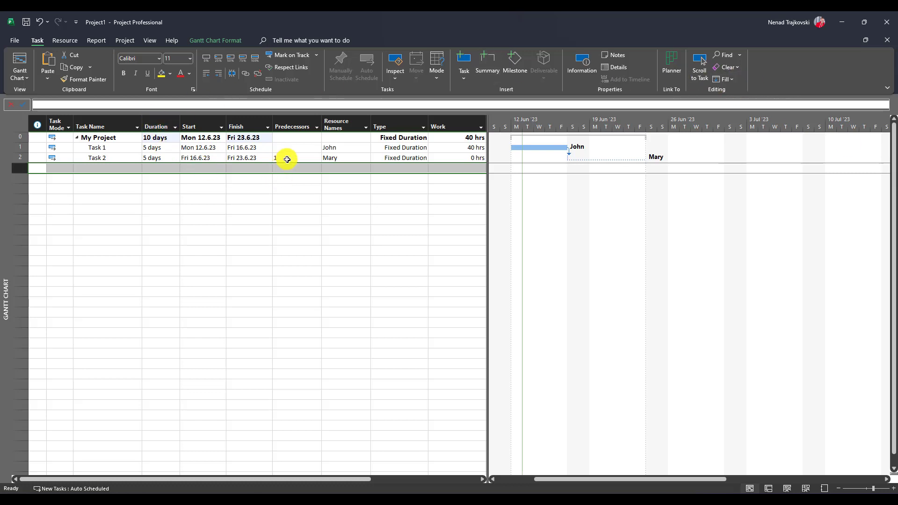
# Step: Enter 7 days as Task 2's duration
pyautogui.click(159, 158)
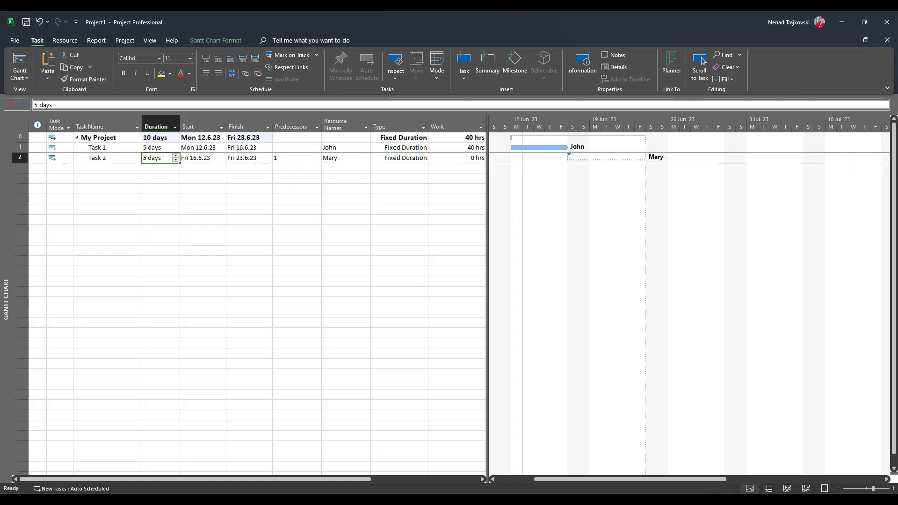
pyautogui.write('7 days')
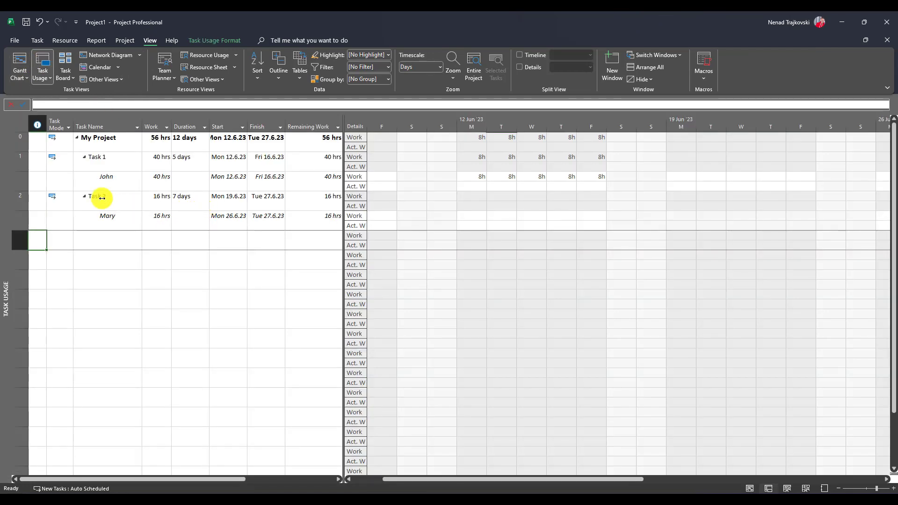
# Step: Scroll Task Usage to Task 2, check Mary's 26–27 June hours, then reopen the Gantt chart
pyautogui.rightClick(96, 196)
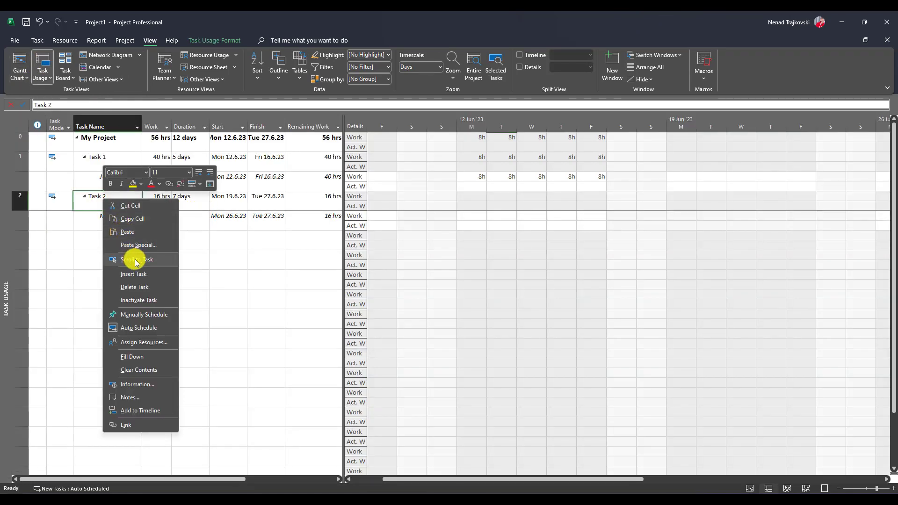
pyautogui.click(137, 259)
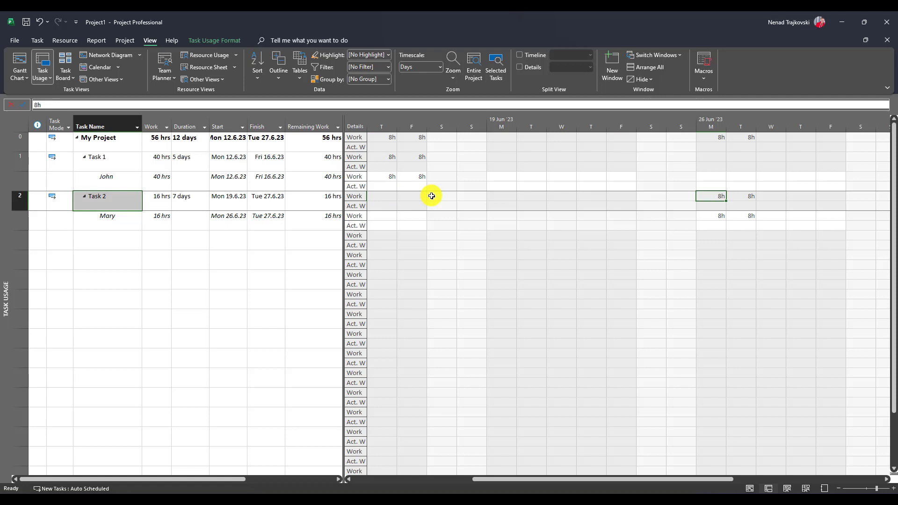
pyautogui.click(740, 196)
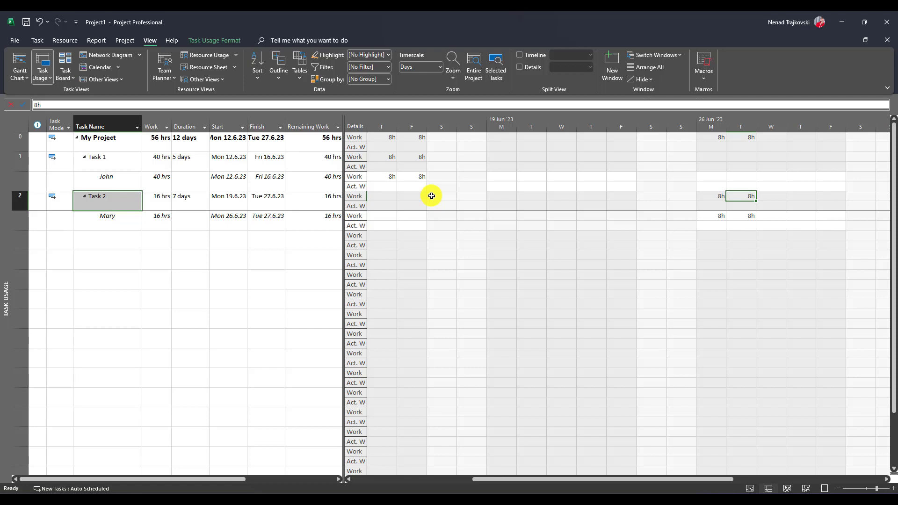
pyautogui.moveTo(515, 213)
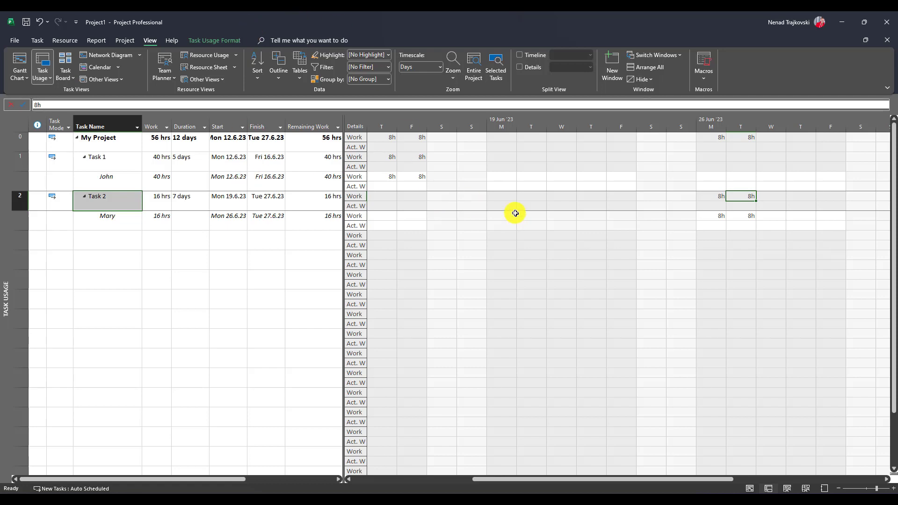
pyautogui.click(19, 66)
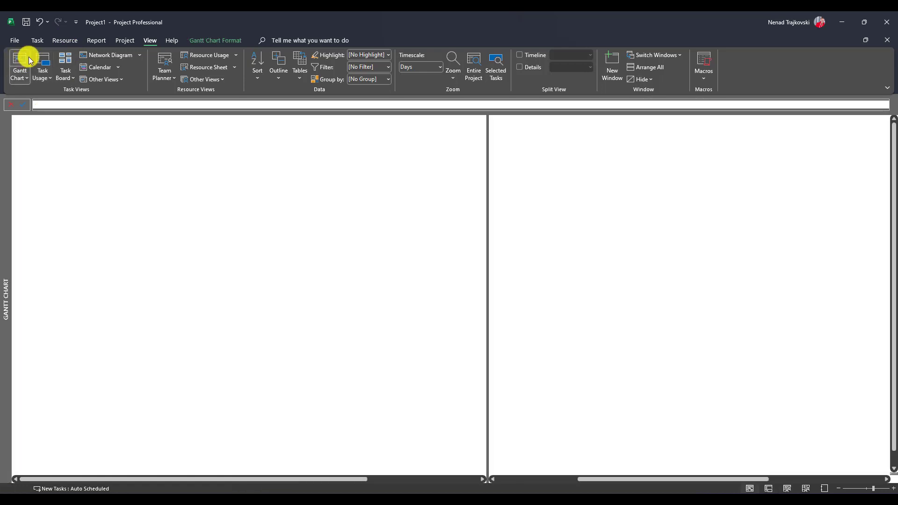
pyautogui.click(18, 64)
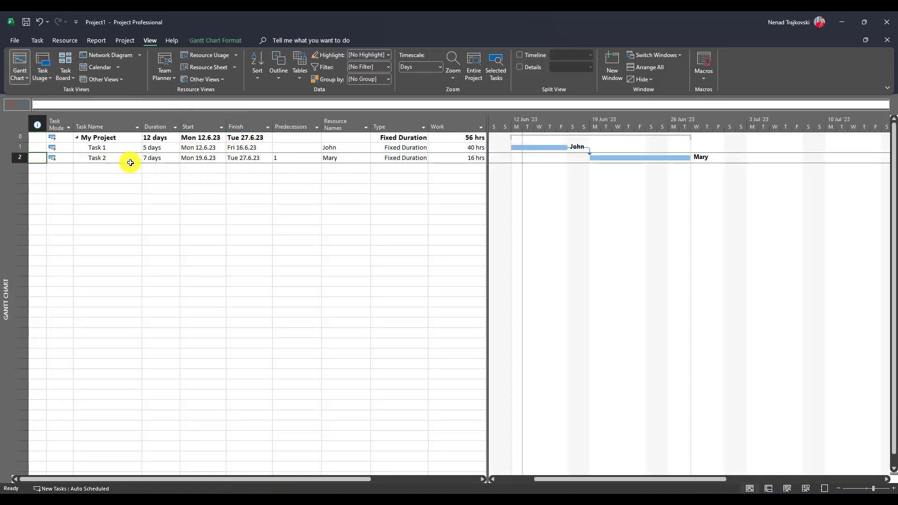